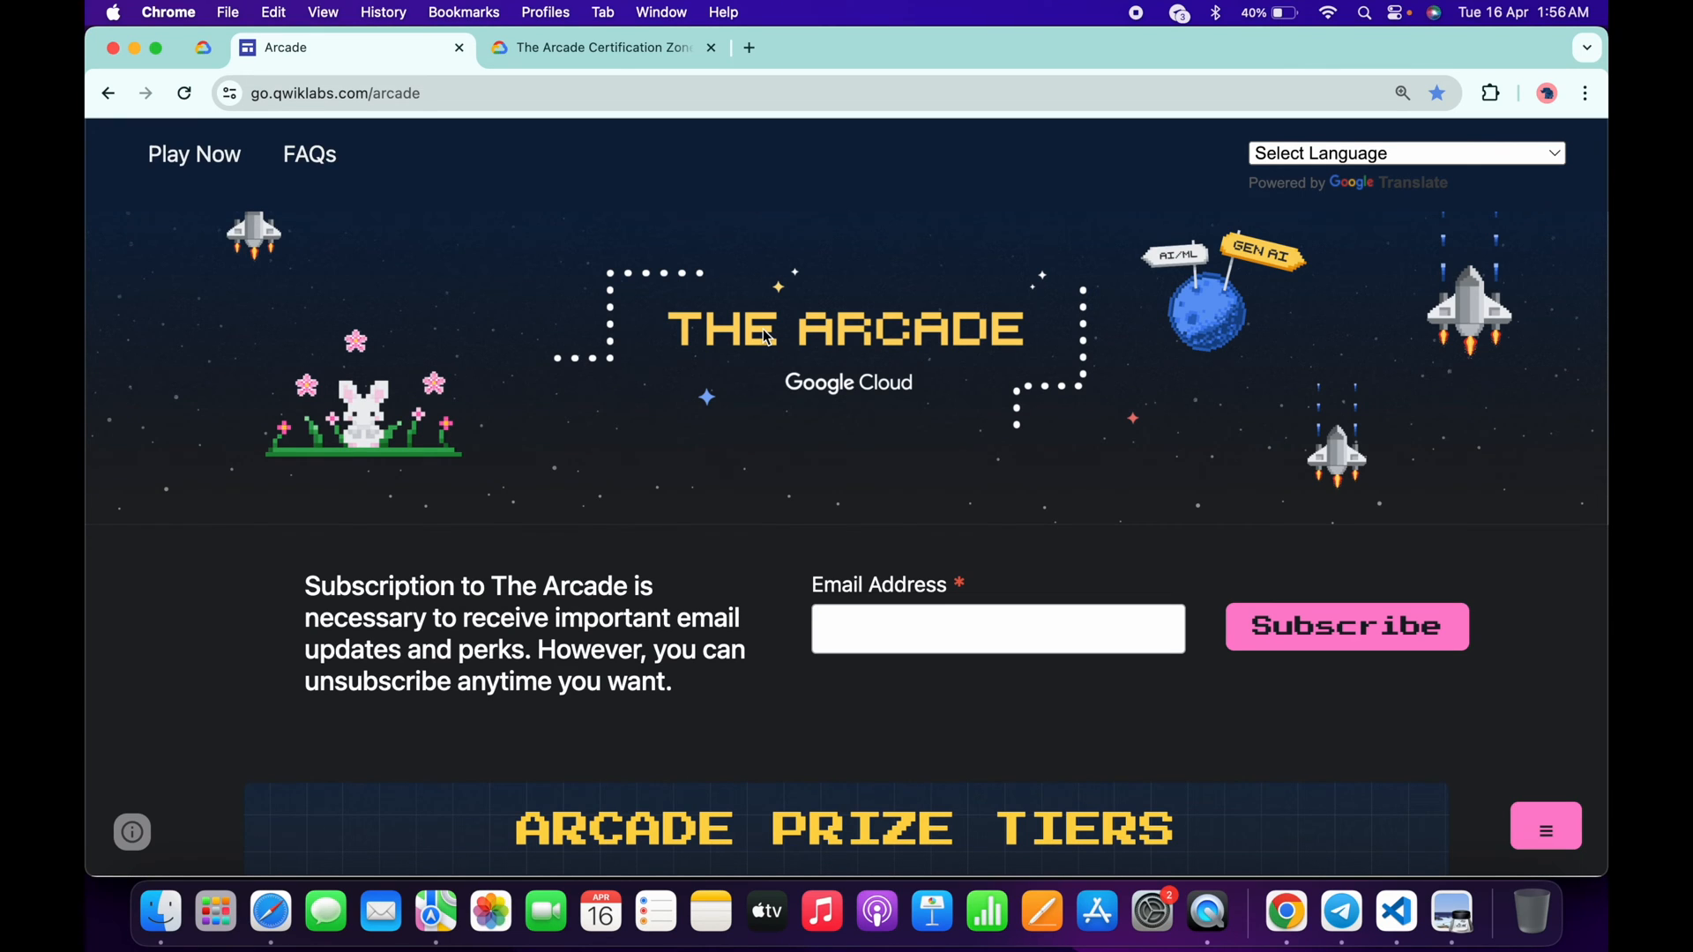
{"action": "scroll", "scroll_direction": "down", "scroll_amount": 3}
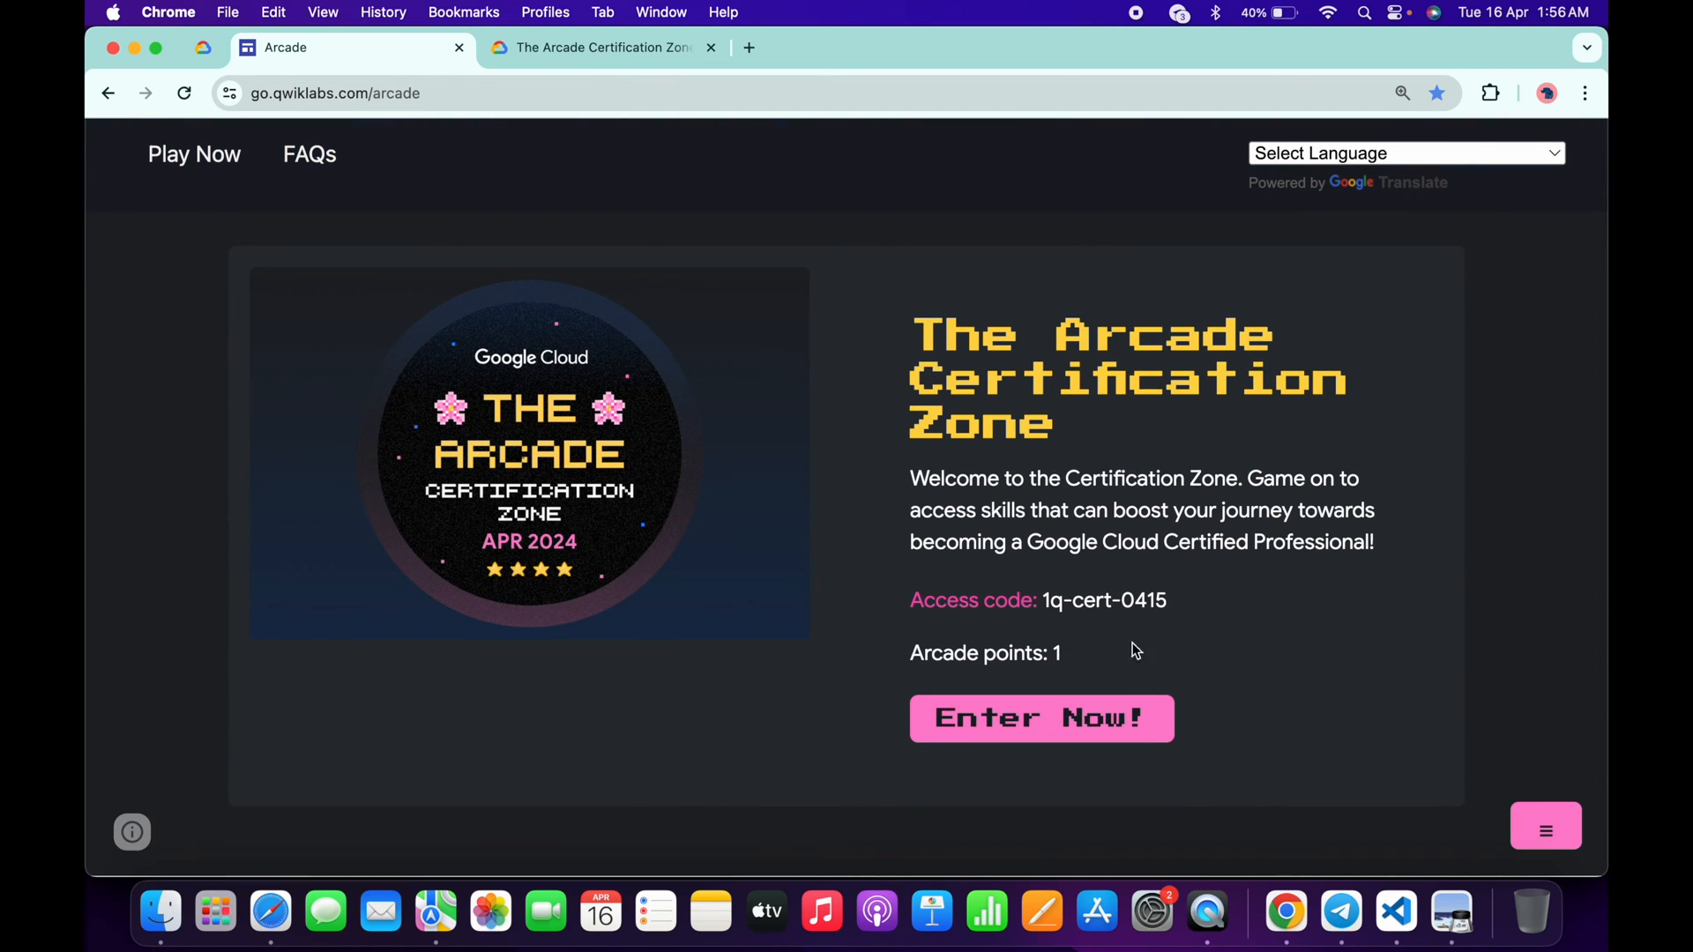
{"action": "double_click", "coordinate": [1102, 600]}
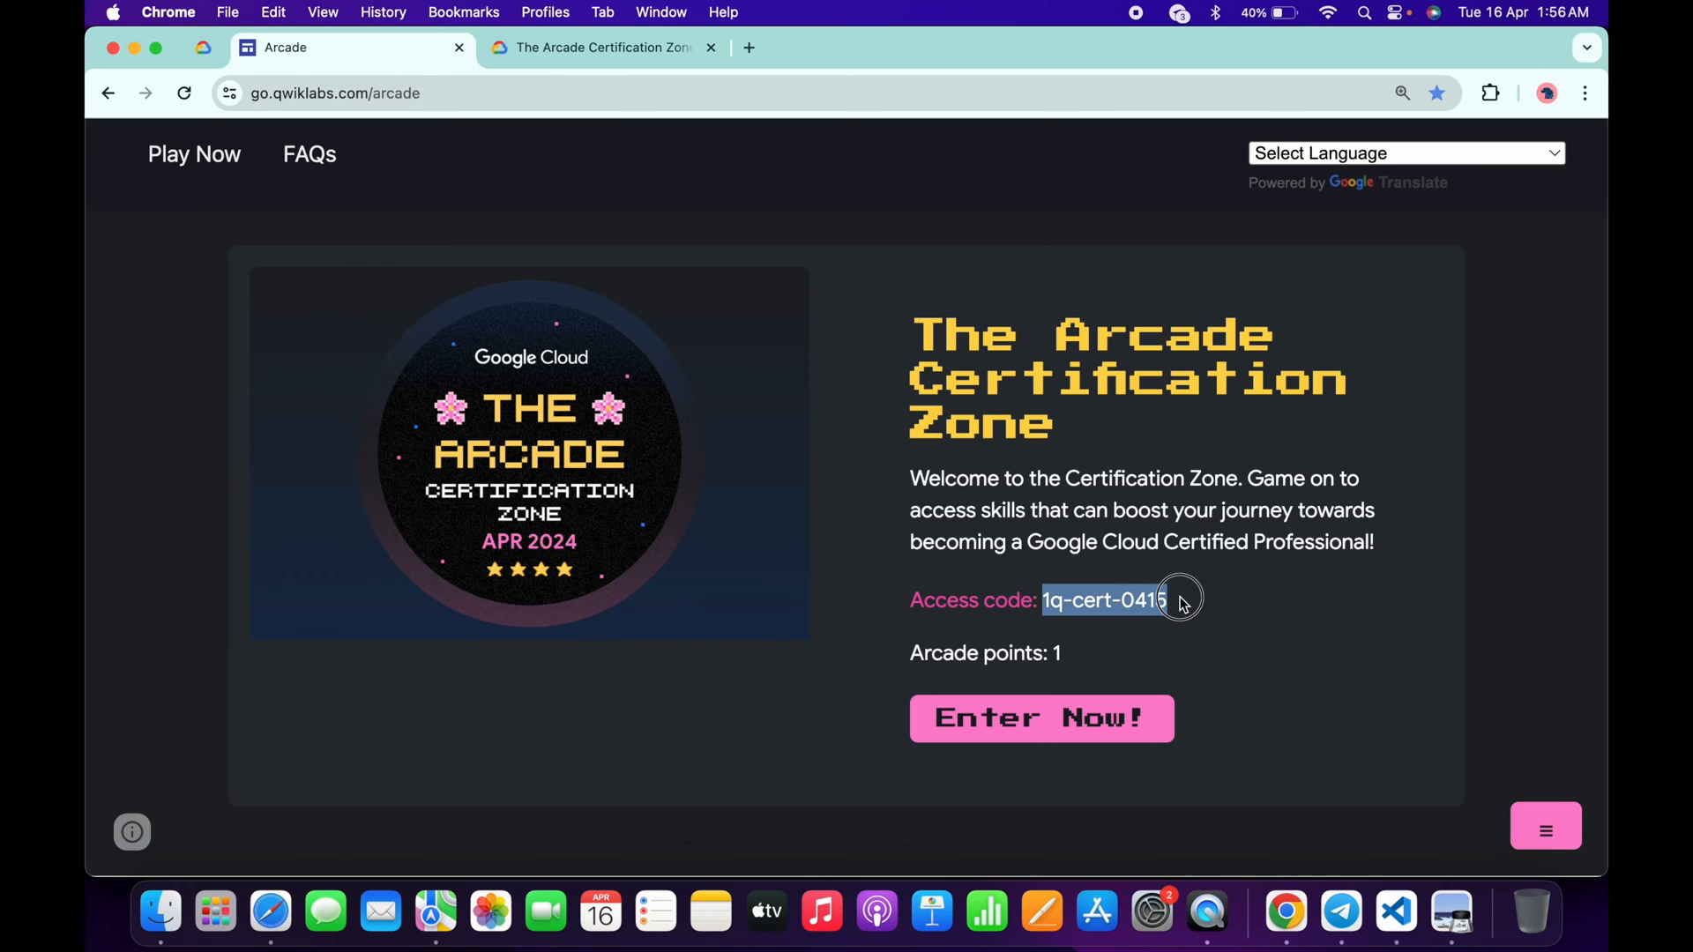
{"action": "mouse_move", "coordinate": [1039, 718]}
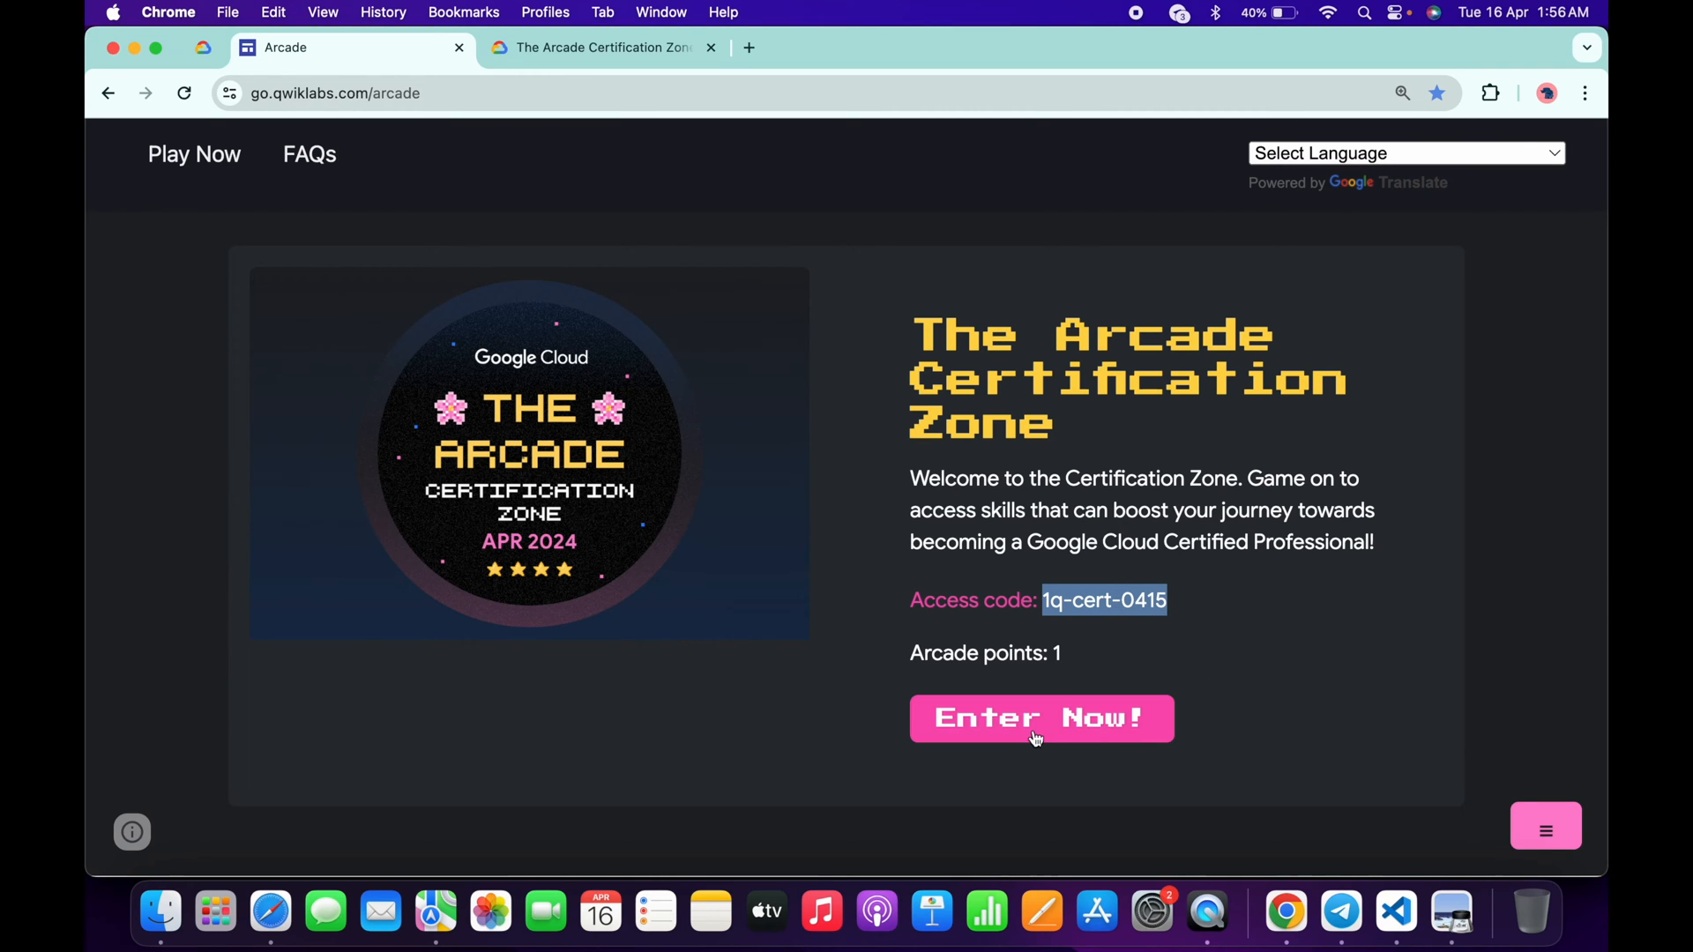
Join The Arcade Certification Zone April 2024 game with access code 1q-cert-0415.
{"action": "left_click", "coordinate": [602, 46]}
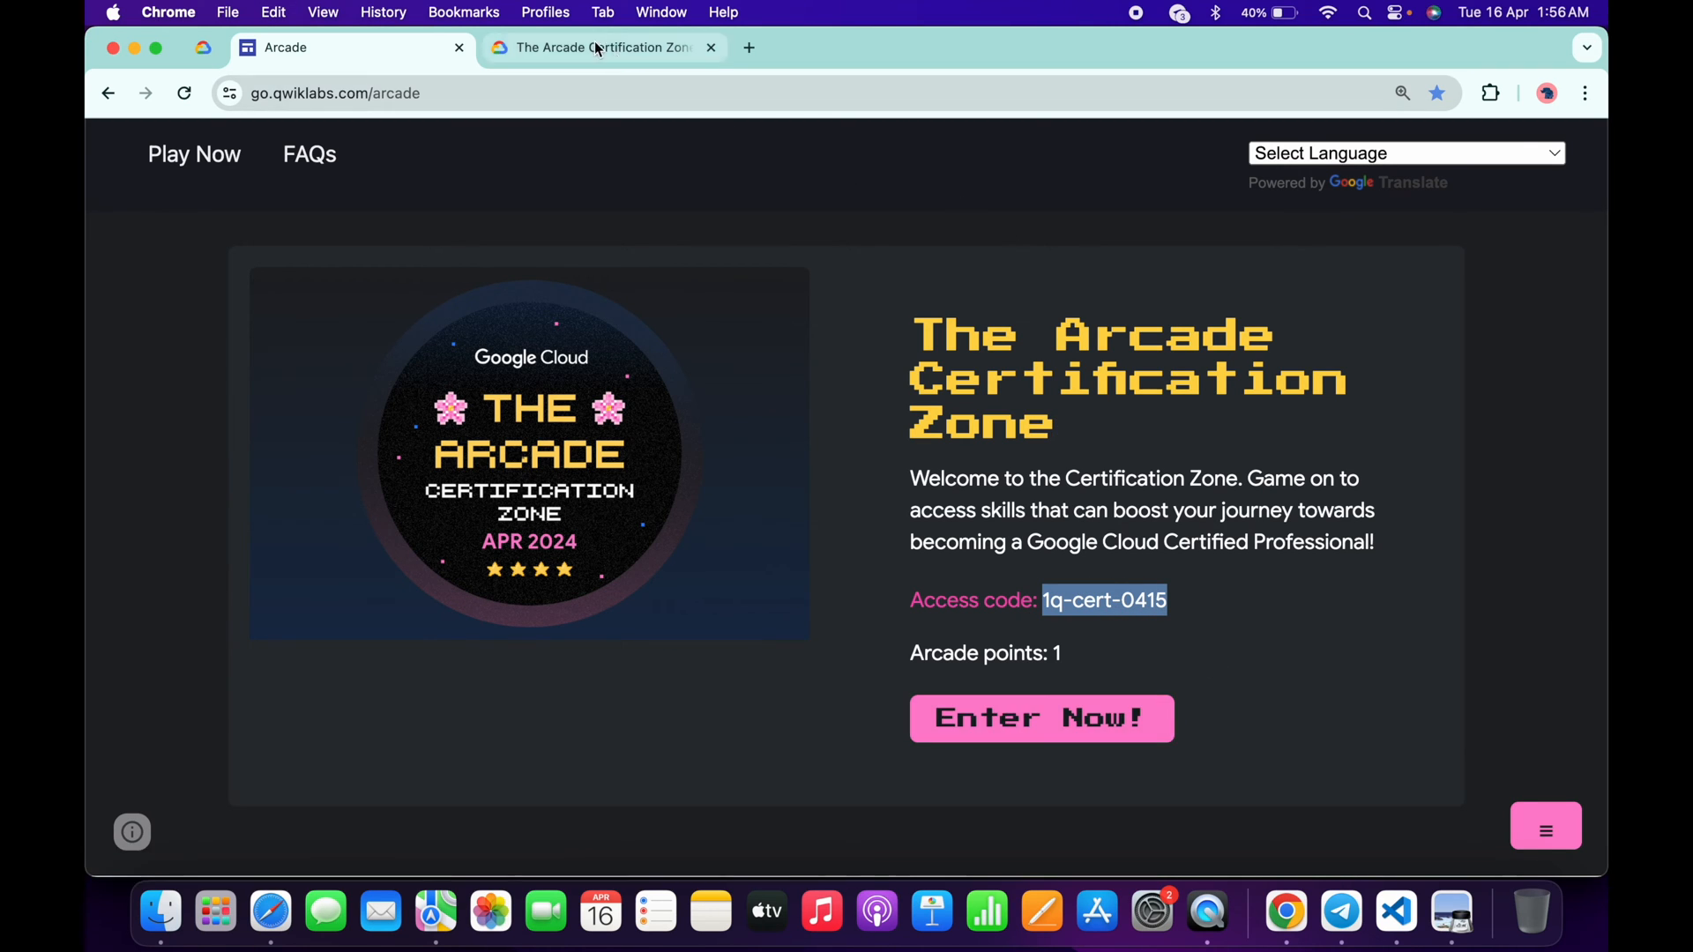
{"action": "left_click", "coordinate": [600, 46]}
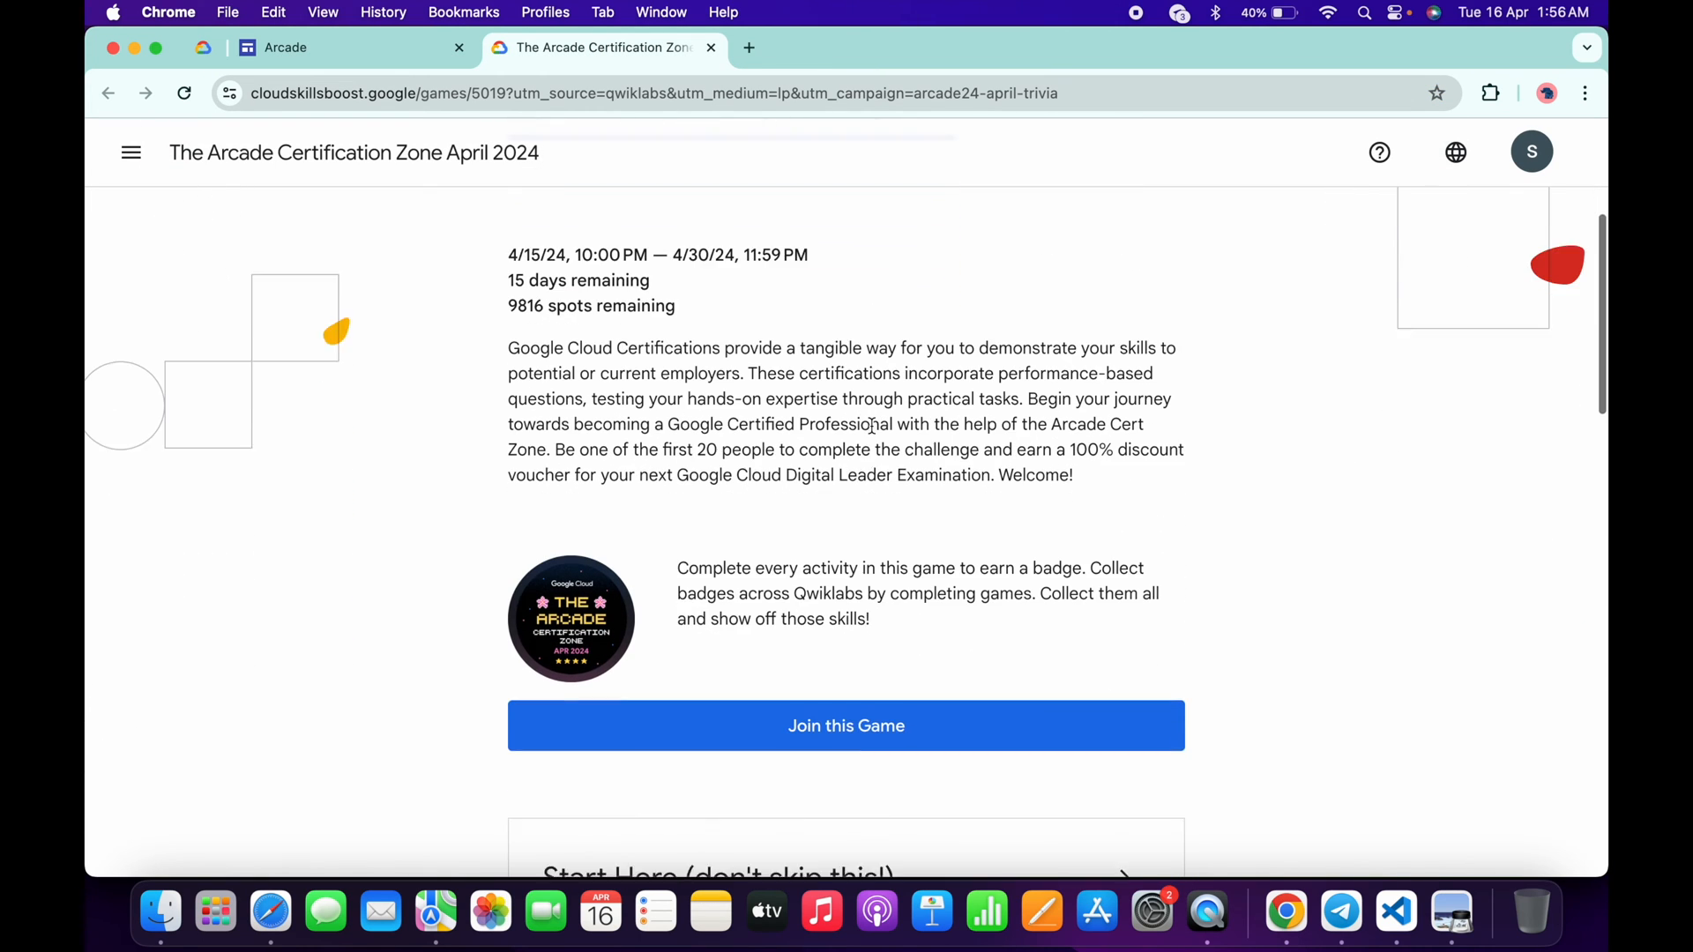
{"action": "left_click", "coordinate": [845, 725]}
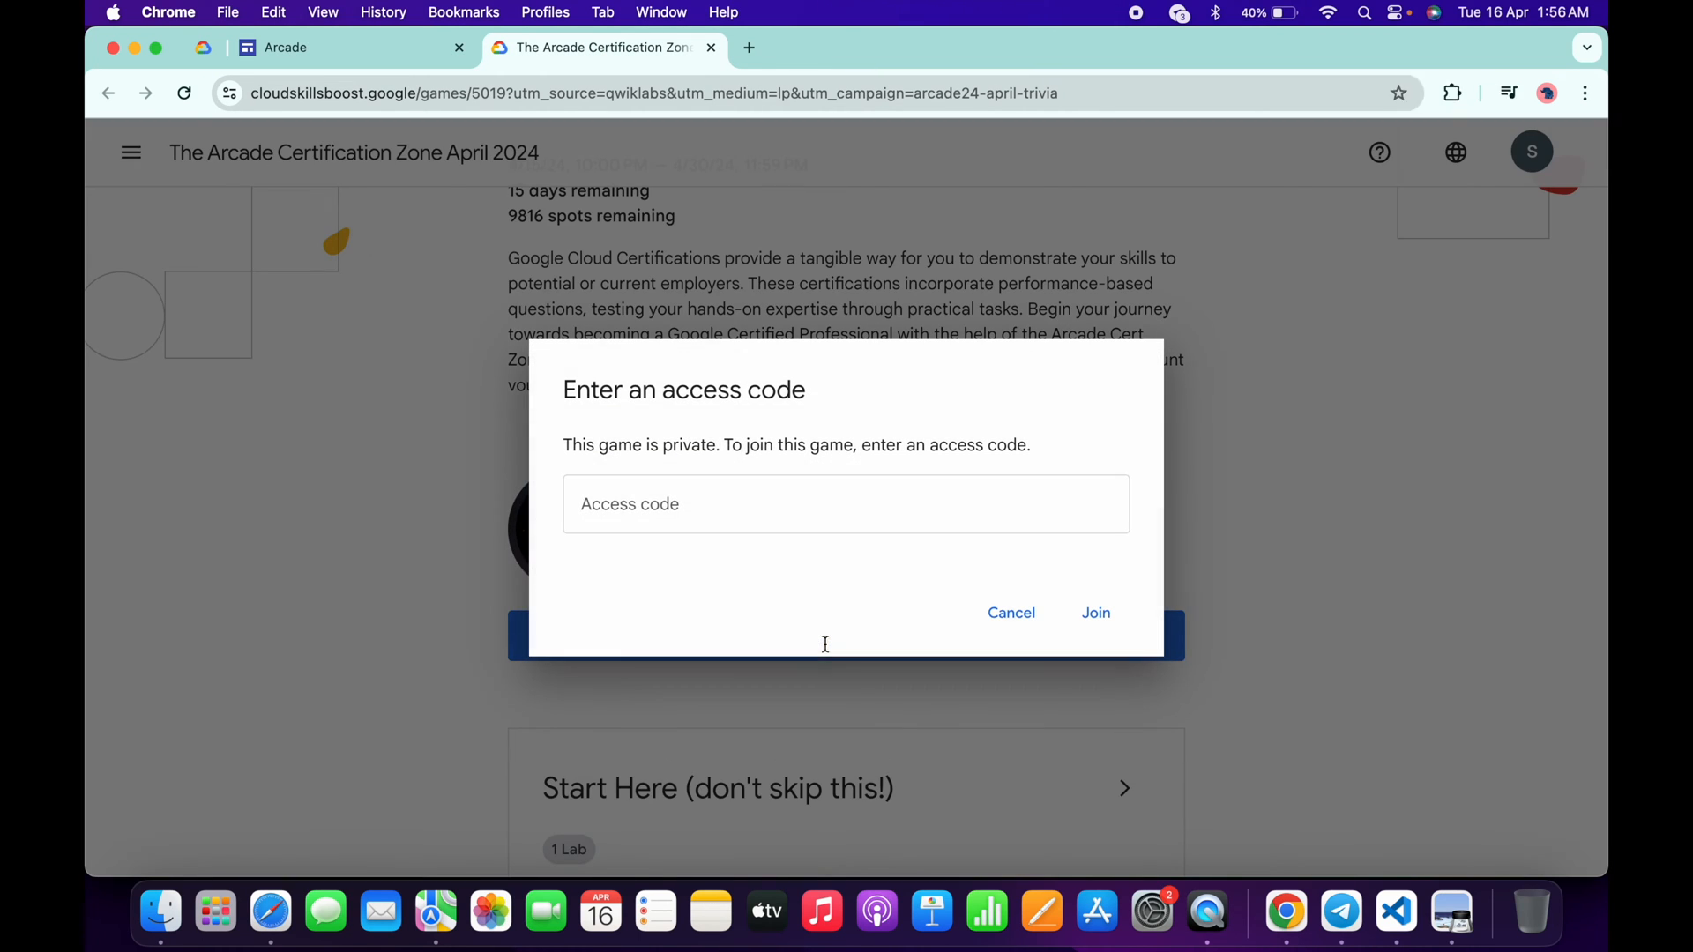
{"action": "type", "text": "1q-cert-0415"}
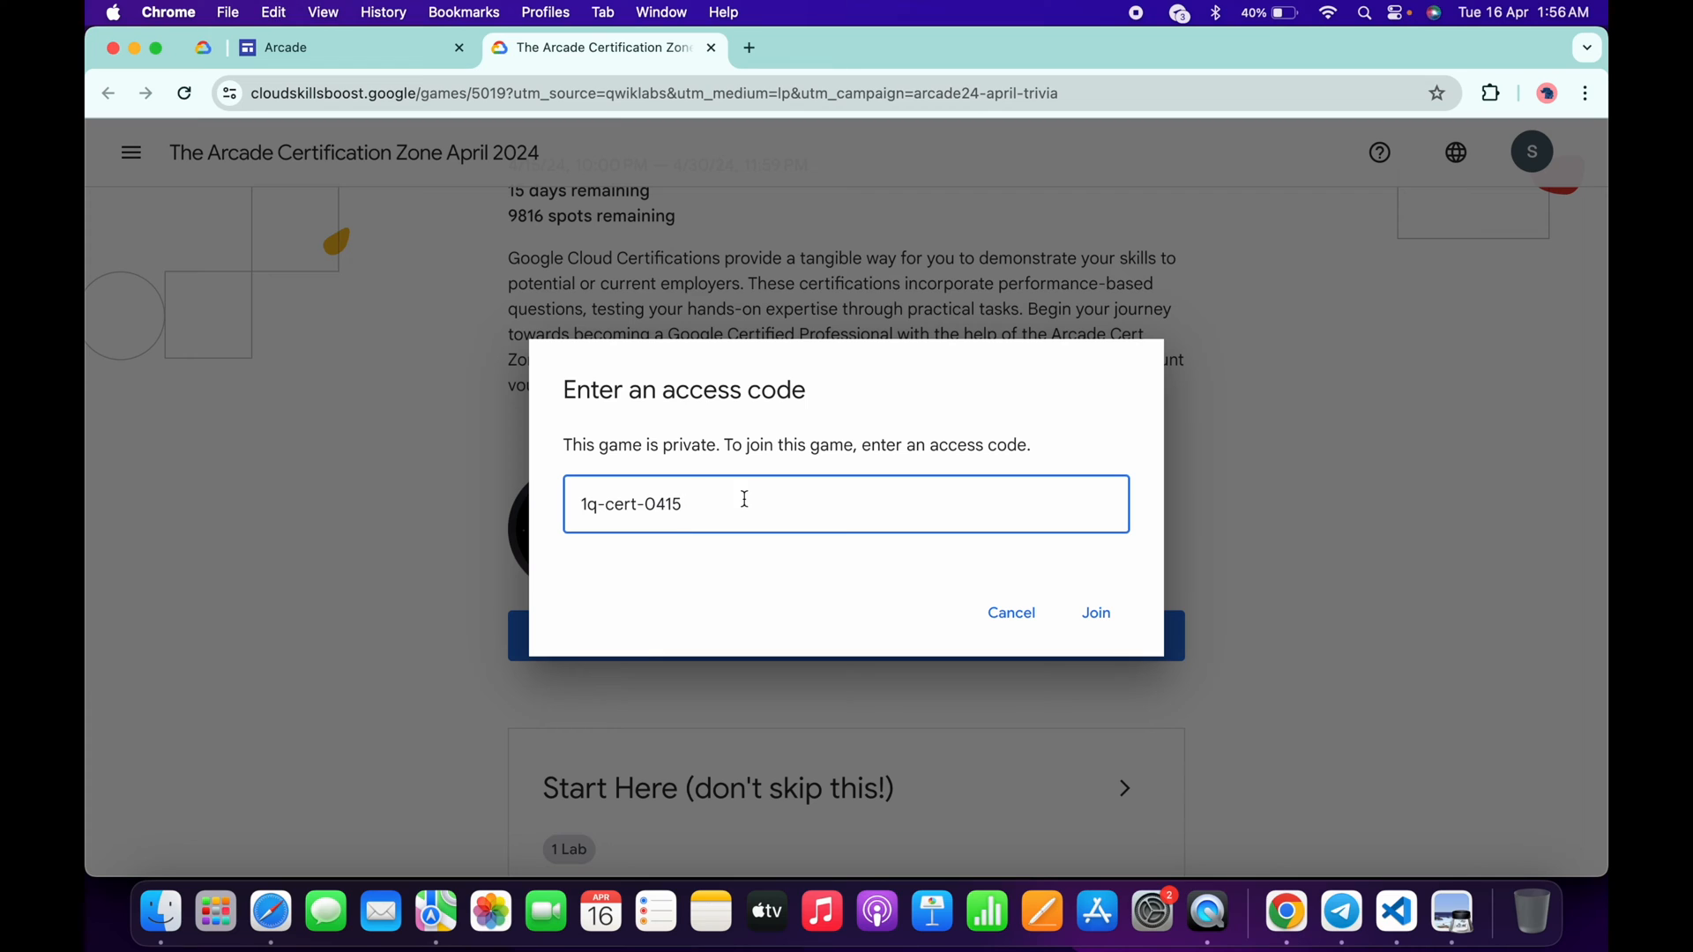
{"action": "mouse_move", "coordinate": [1092, 626]}
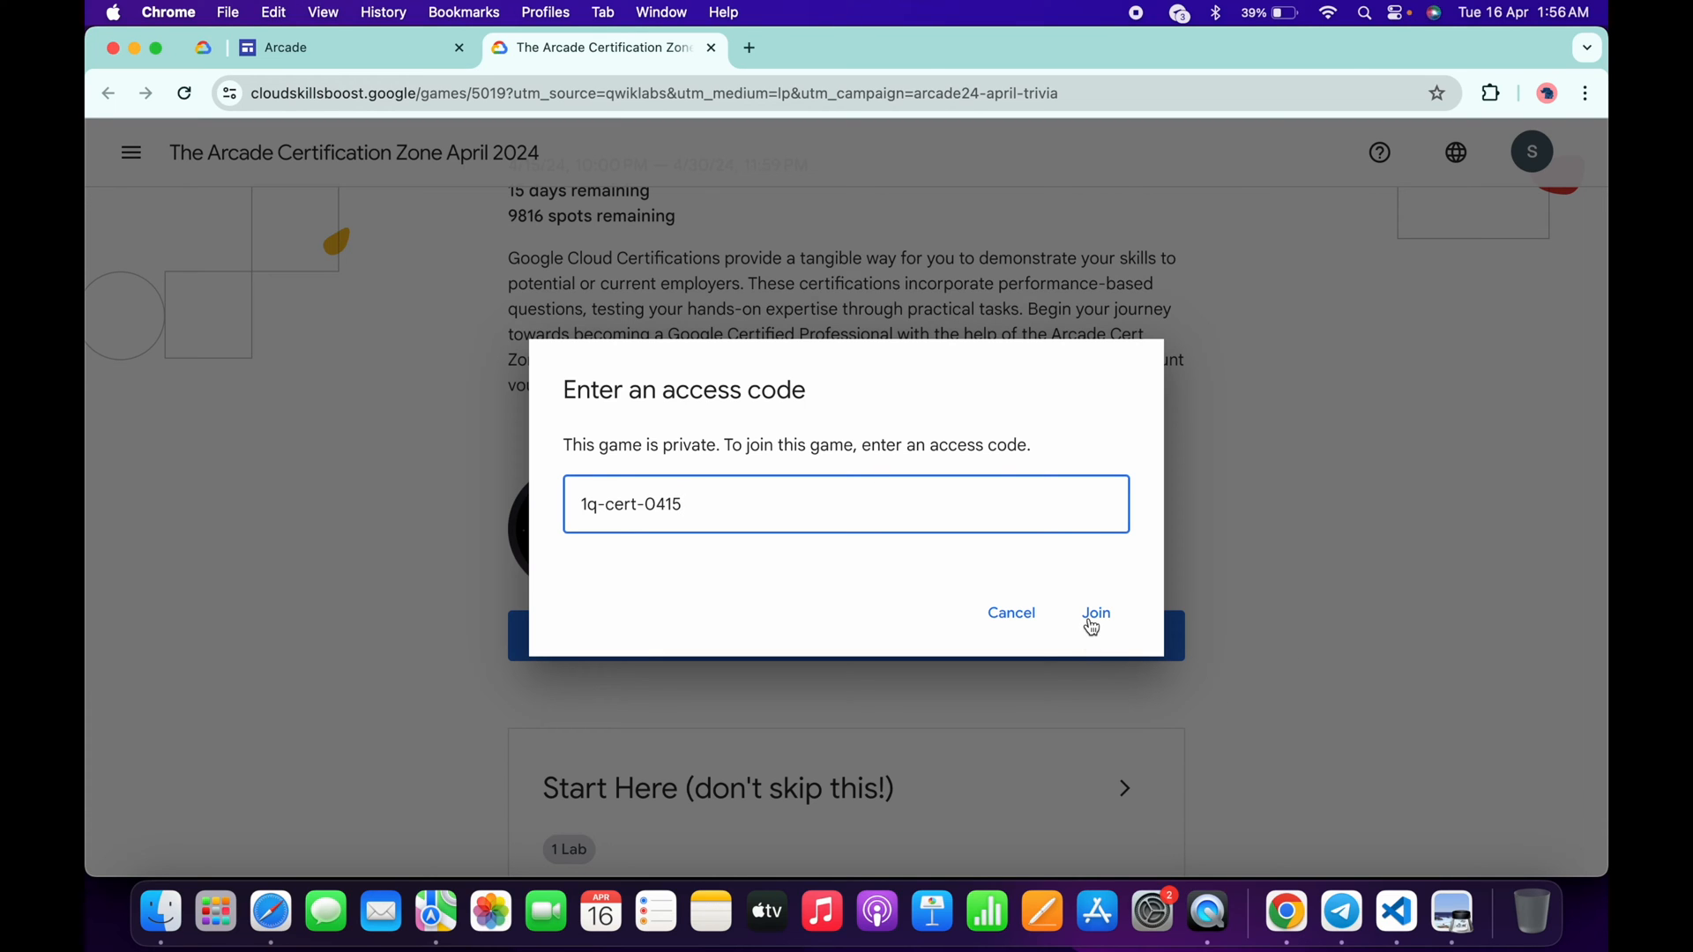
{"action": "left_click", "coordinate": [1095, 614]}
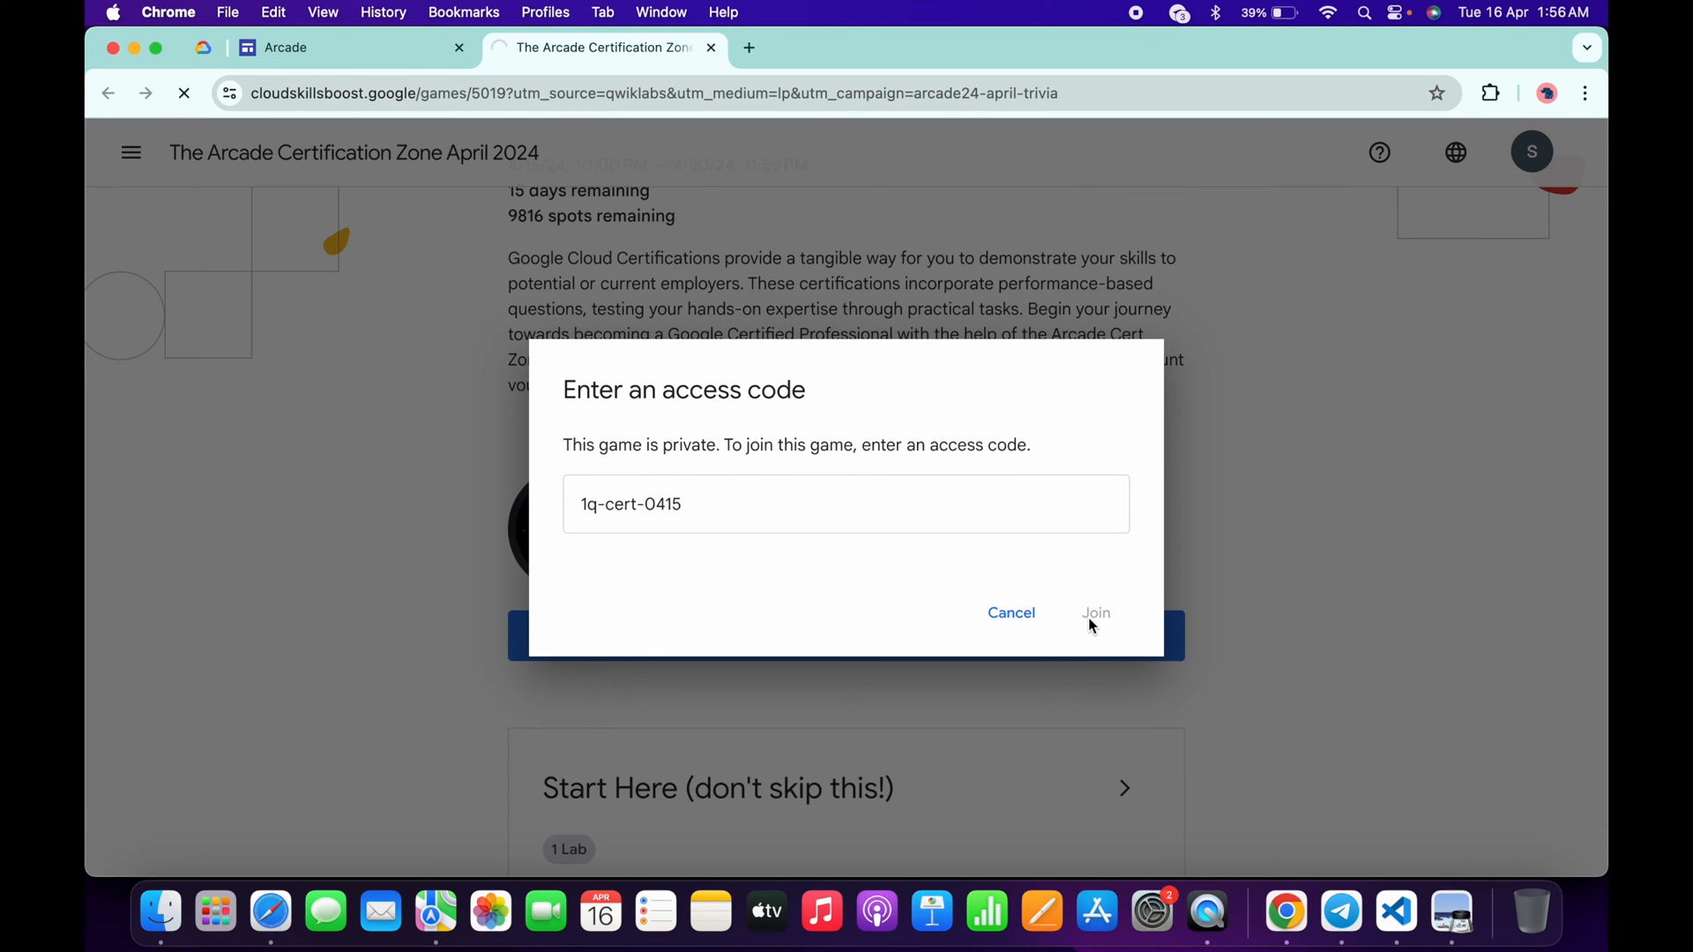
Review the eight labs of the Start Your Certification Journey Here module.
{"action": "left_click", "coordinate": [1095, 612]}
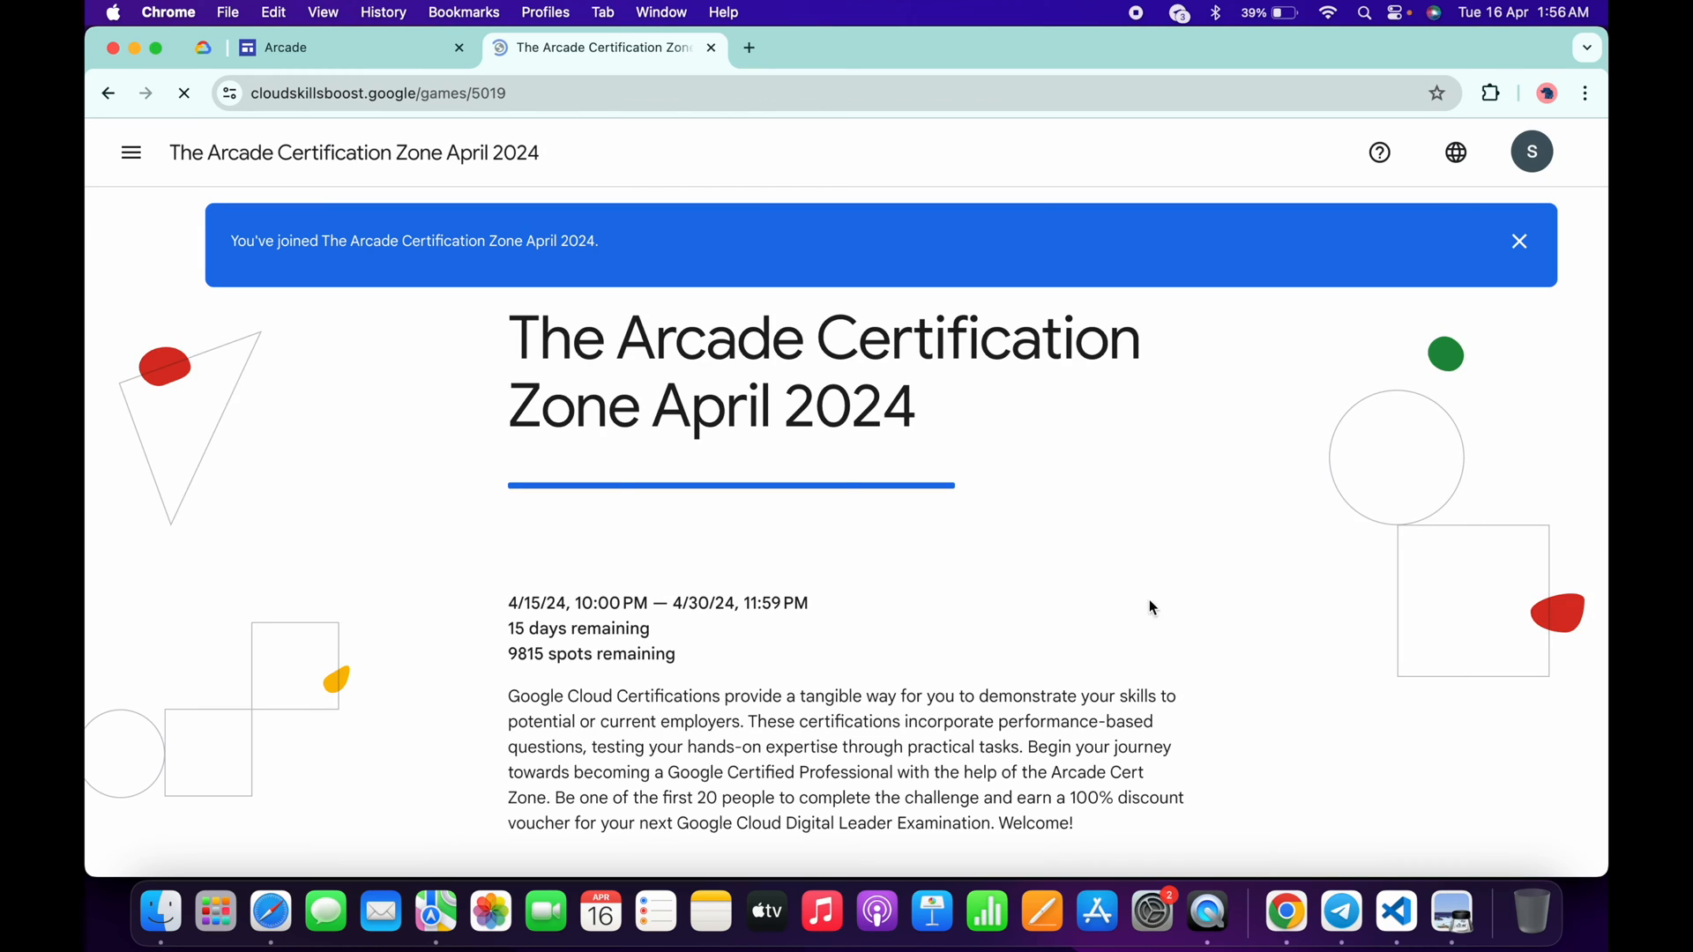
{"action": "scroll", "scroll_direction": "down", "scroll_amount": 3}
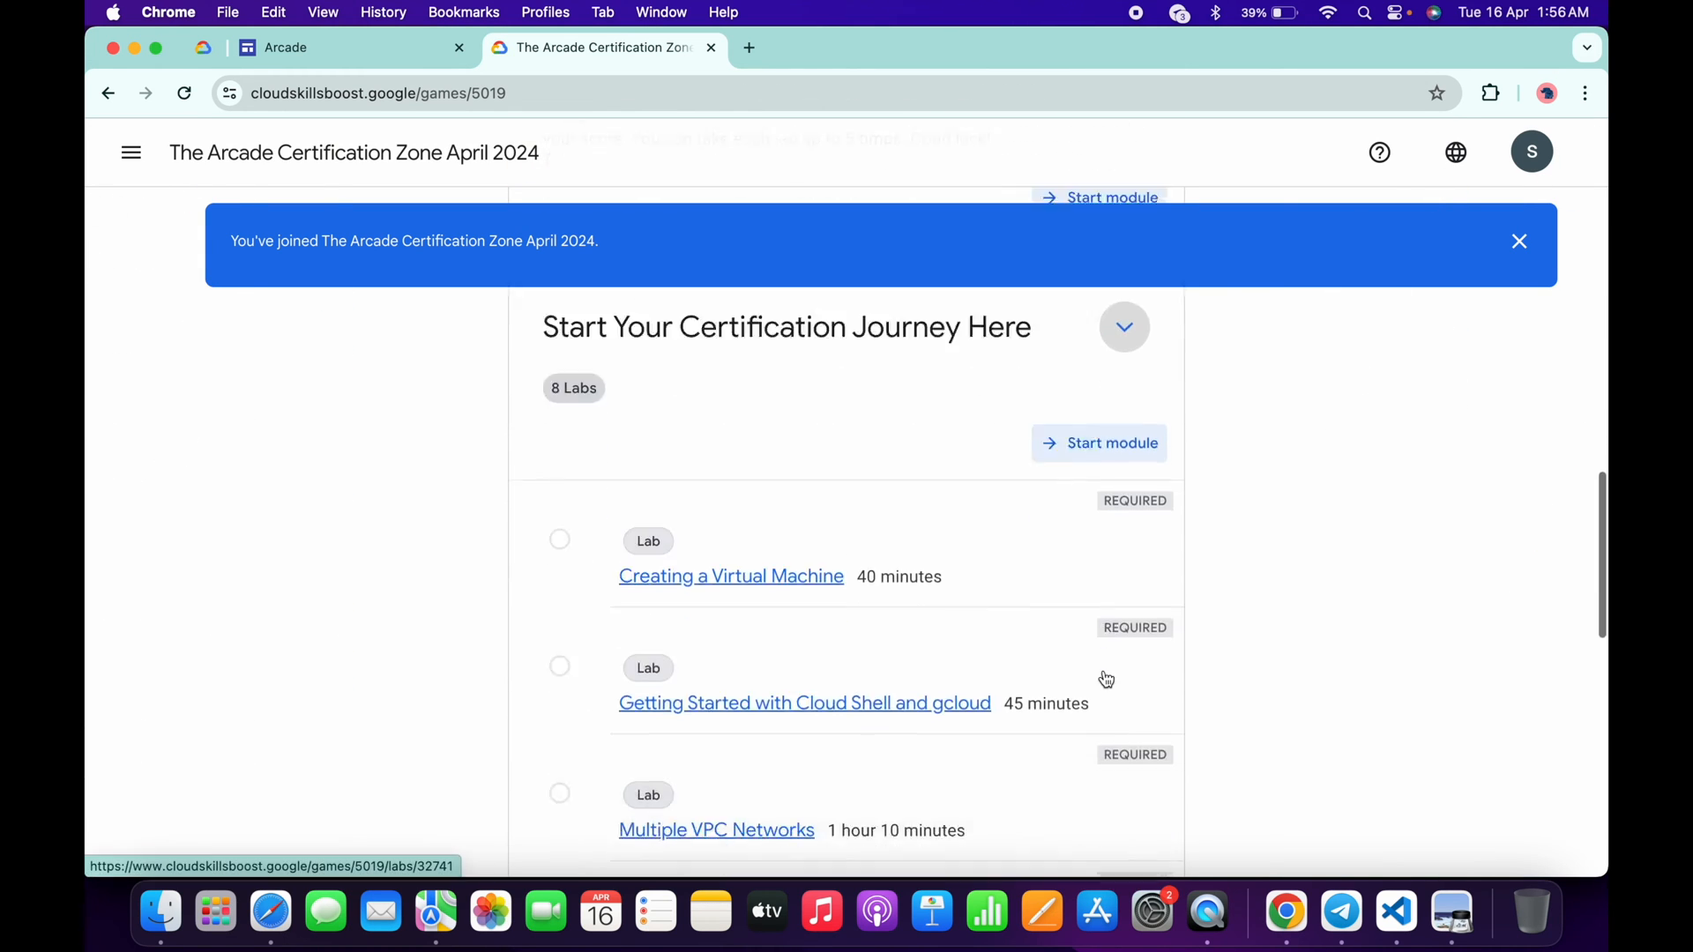
{"action": "scroll", "scroll_direction": "down", "scroll_amount": 3}
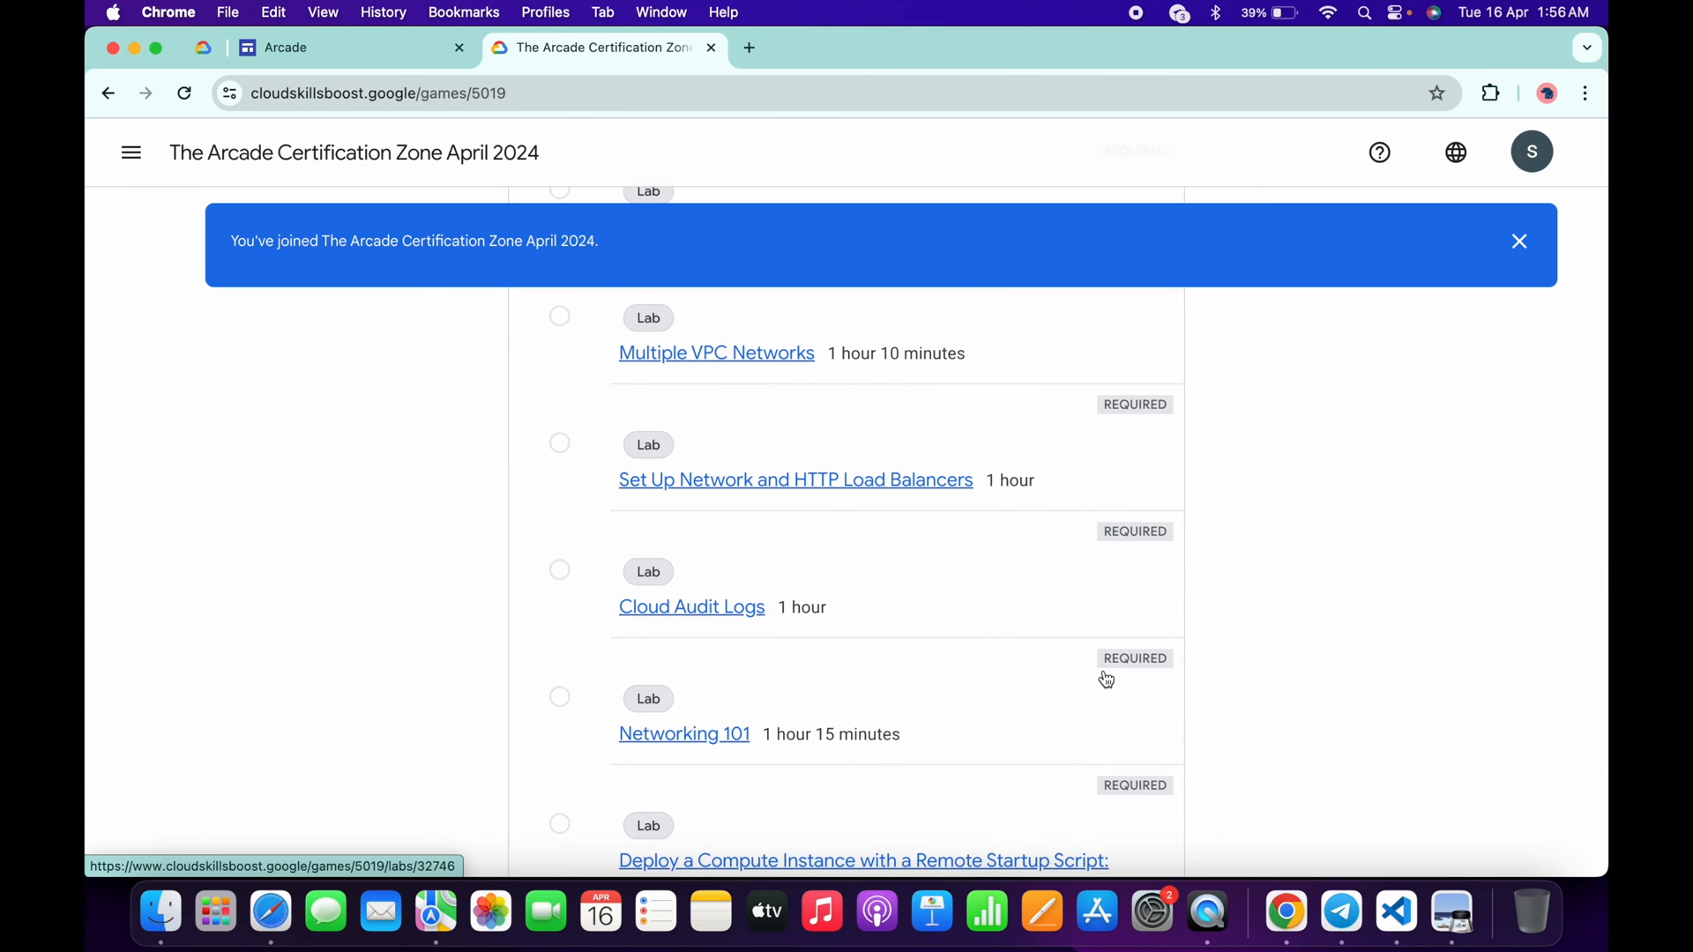
{"action": "mouse_move", "coordinate": [1106, 677]}
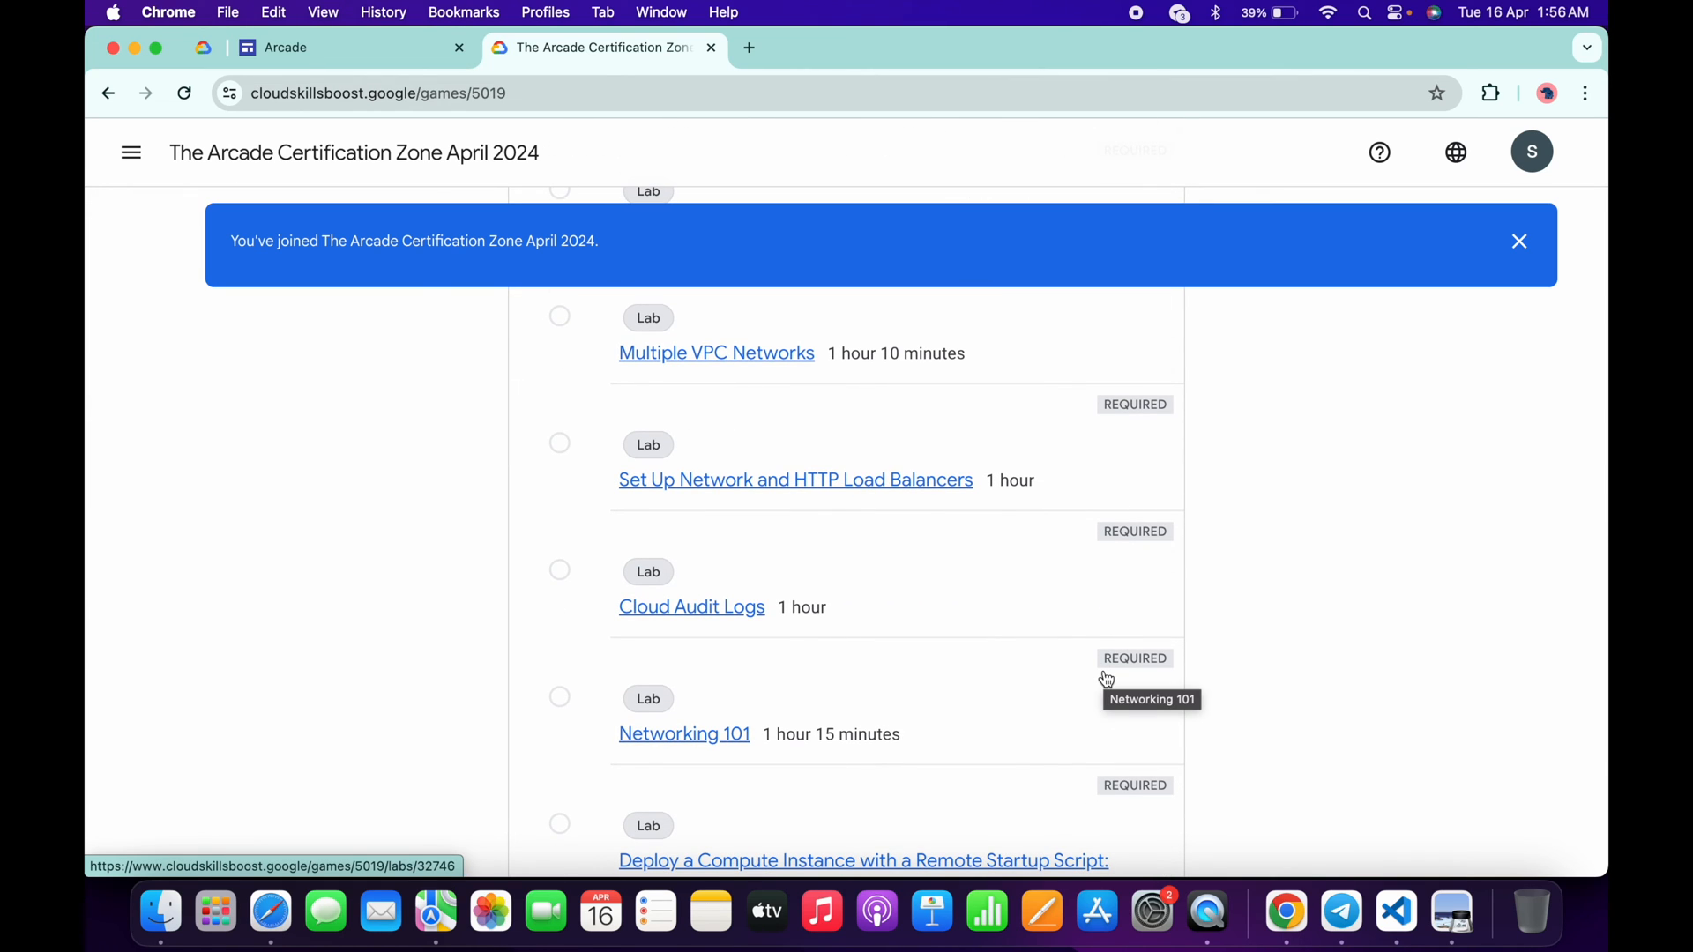
{"action": "scroll", "scroll_direction": "down", "scroll_amount": 3}
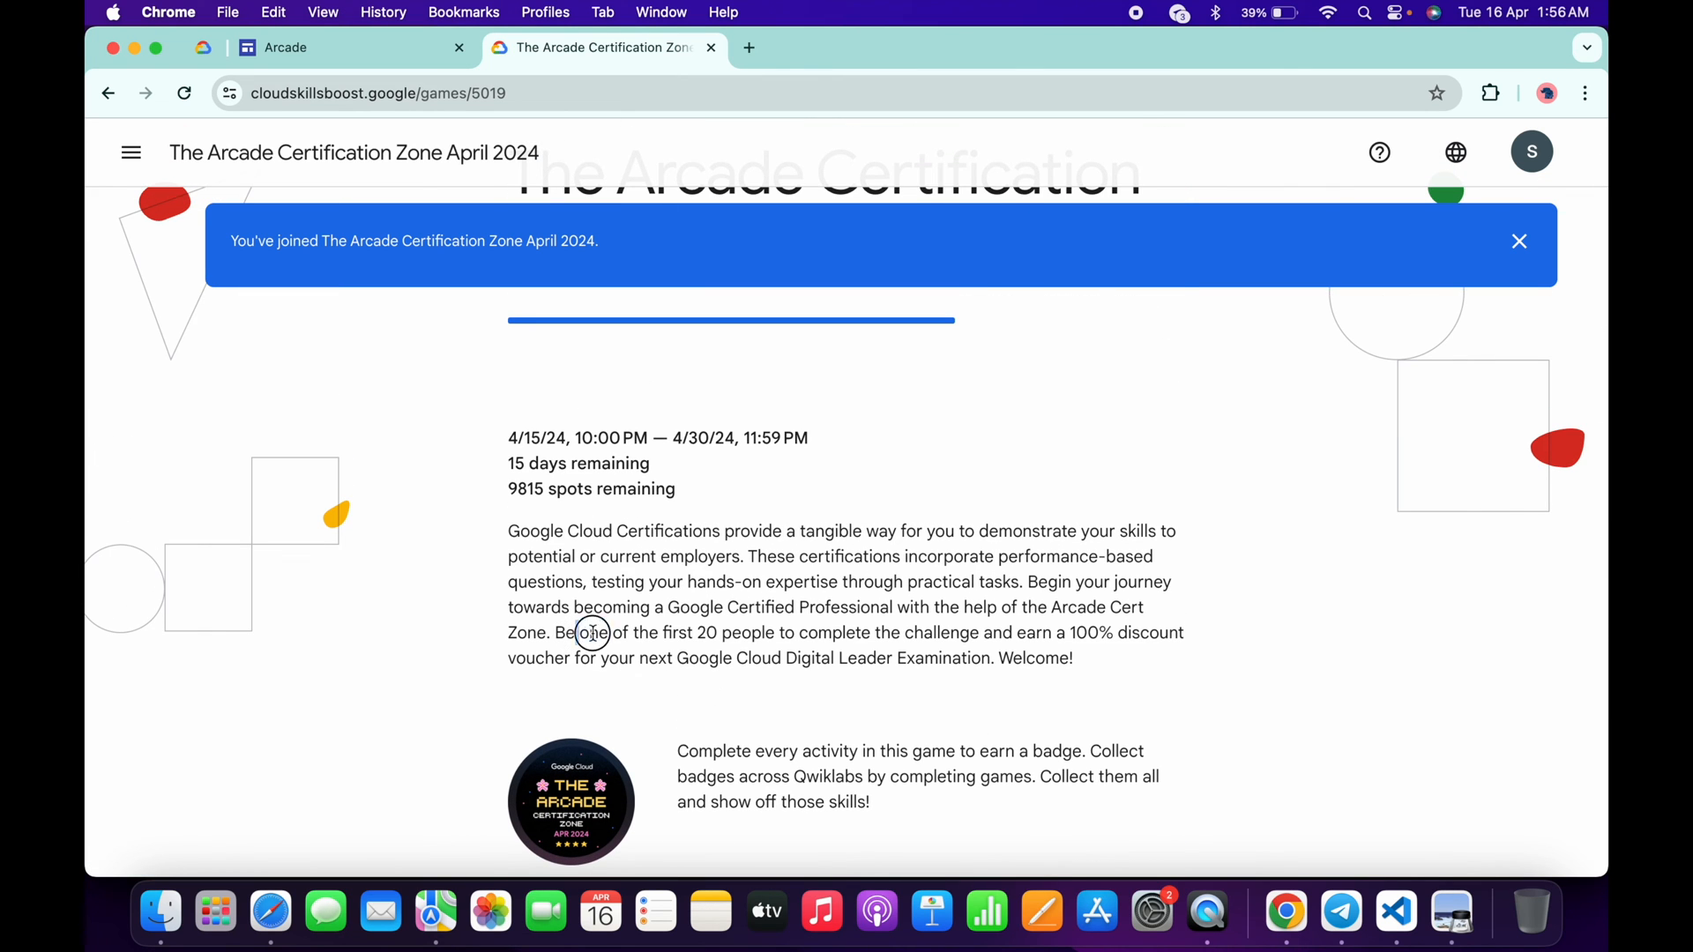
Highlight the voucher sentence about the first 20 people, then return to The Arcade.
{"action": "left_click_drag", "start_coordinate": [584, 633], "coordinate": [820, 633]}
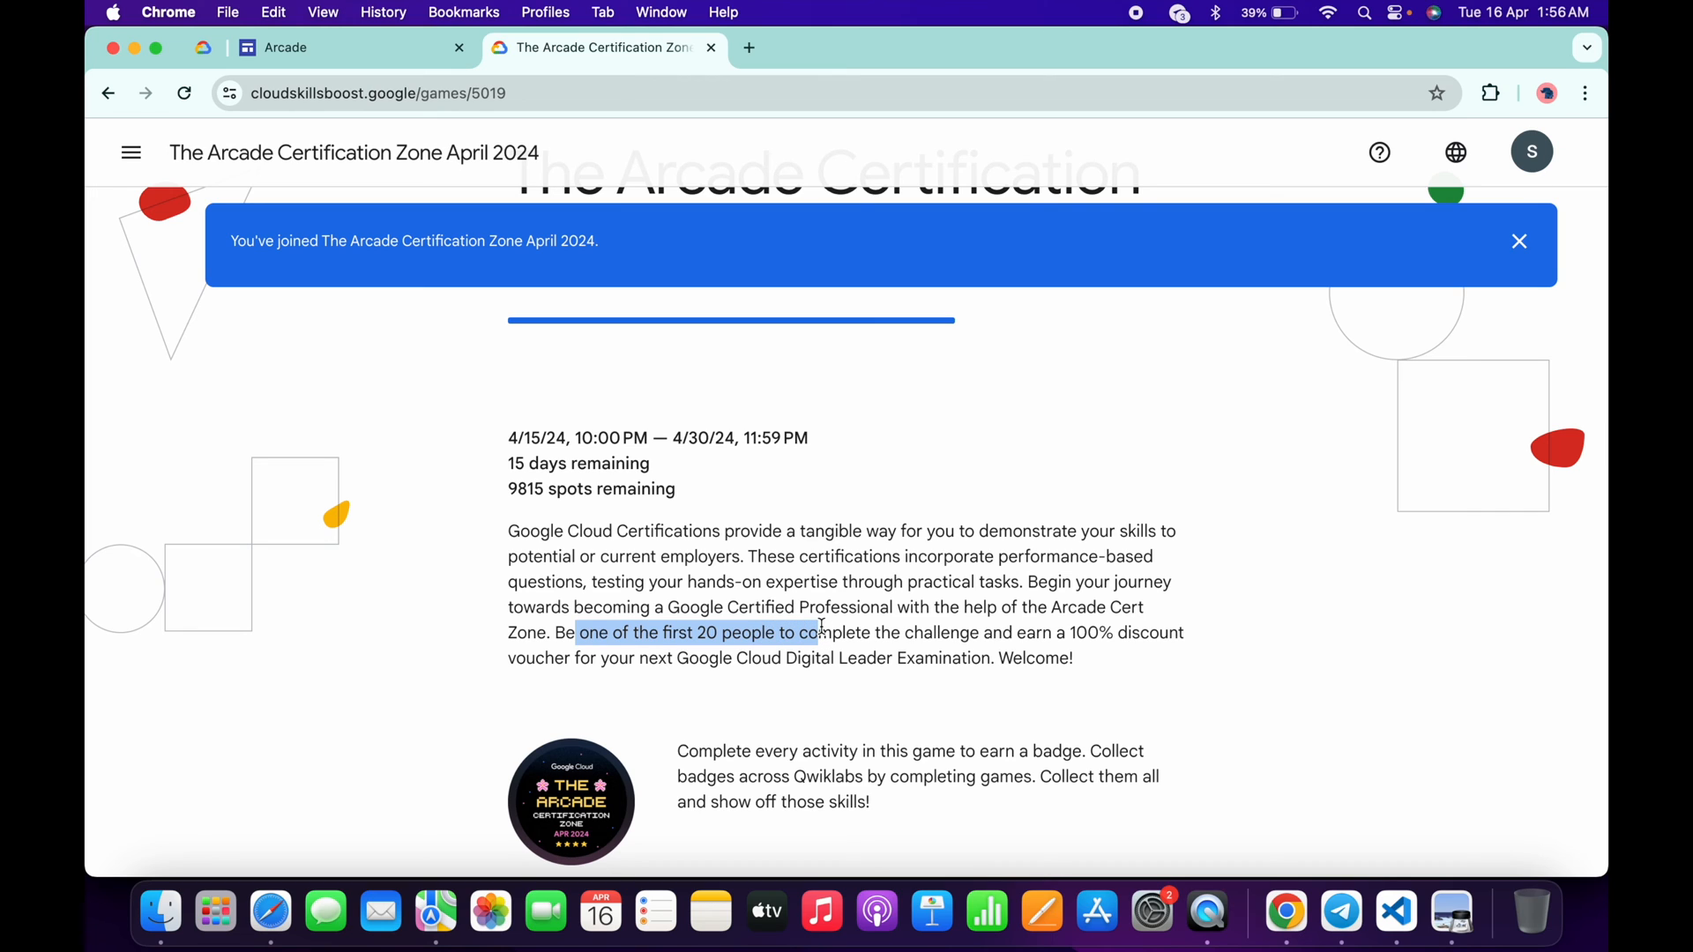
{"action": "mouse_move", "coordinate": [711, 660]}
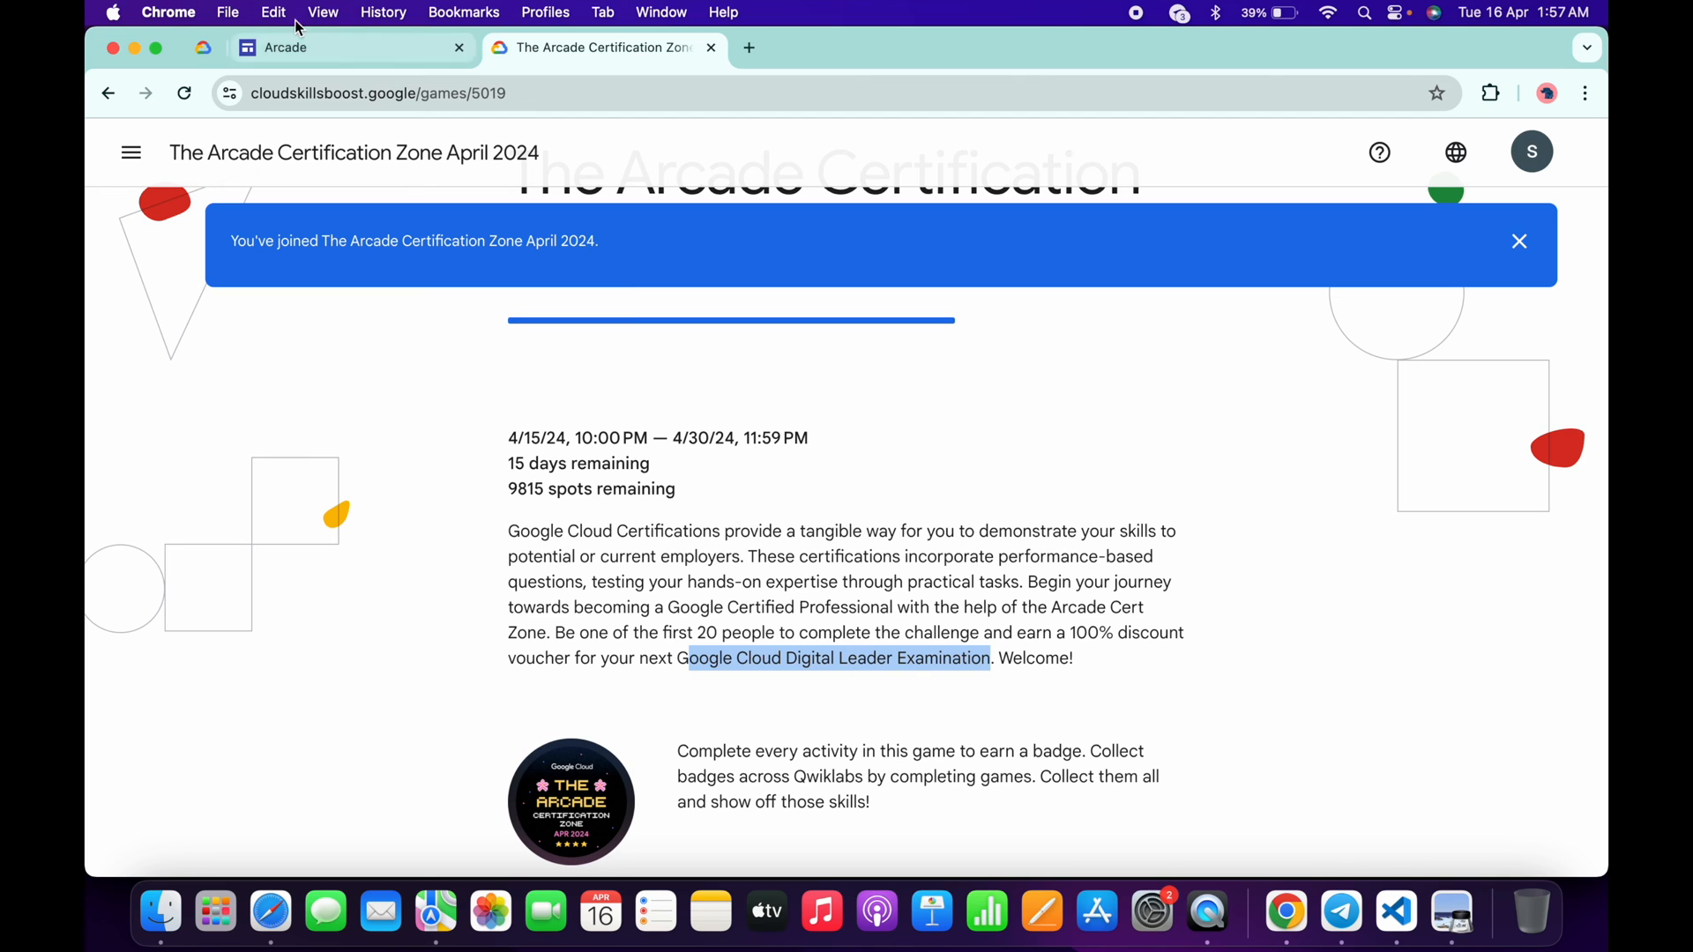
{"action": "left_click", "coordinate": [288, 48]}
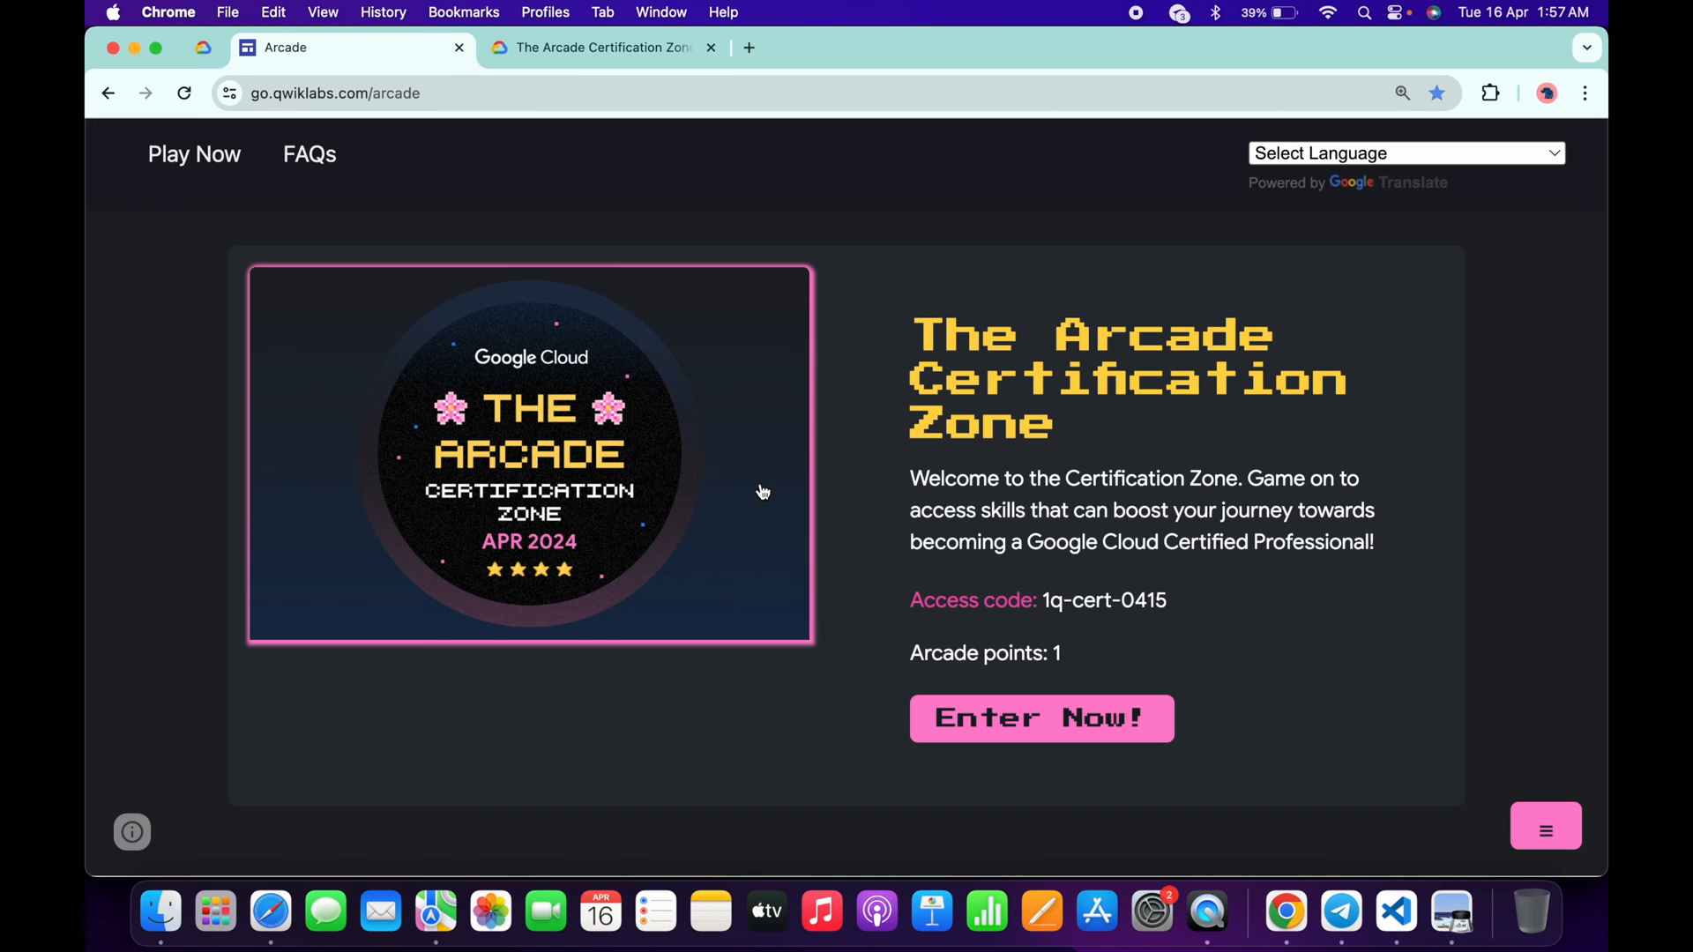